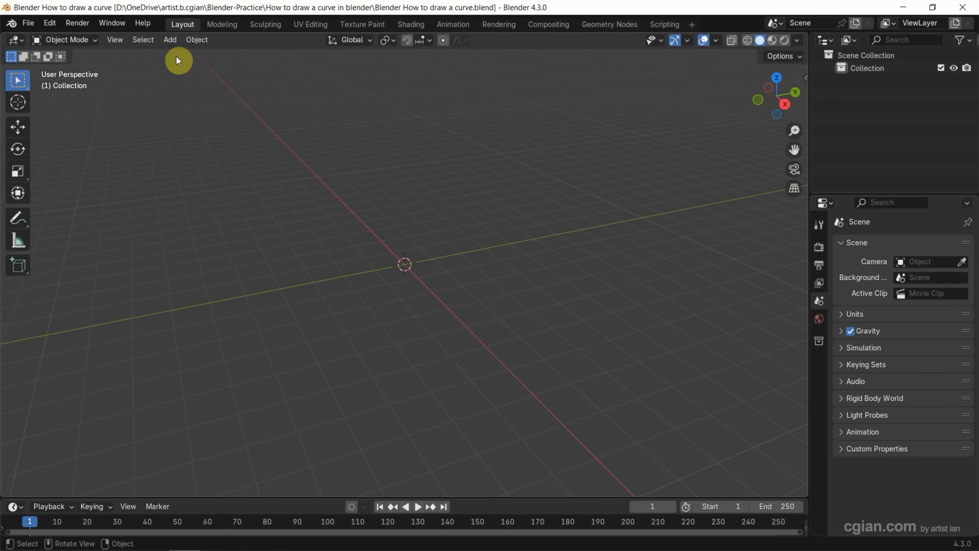
Add a new Bézier curve object at the origin from the Add > Curve menu.
left_click(169, 39)
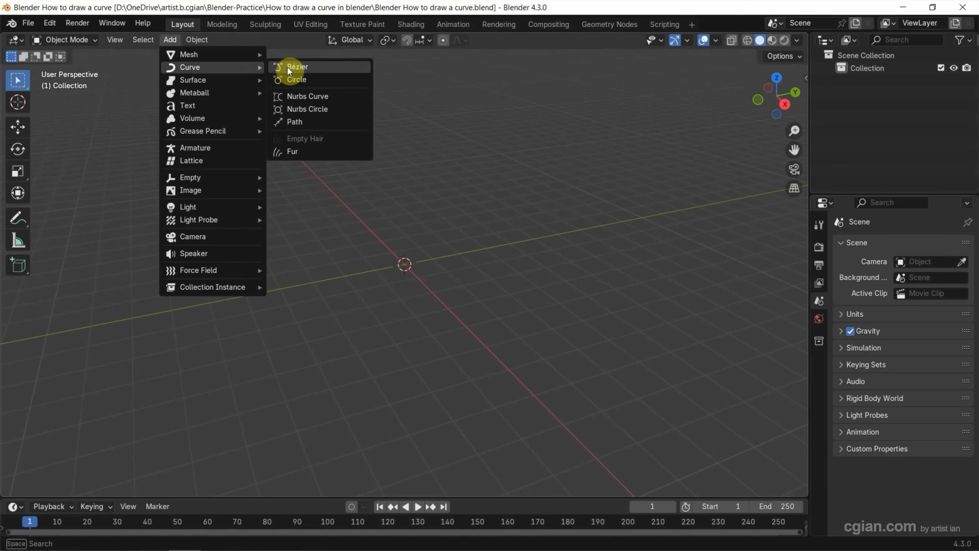
left_click(298, 66)
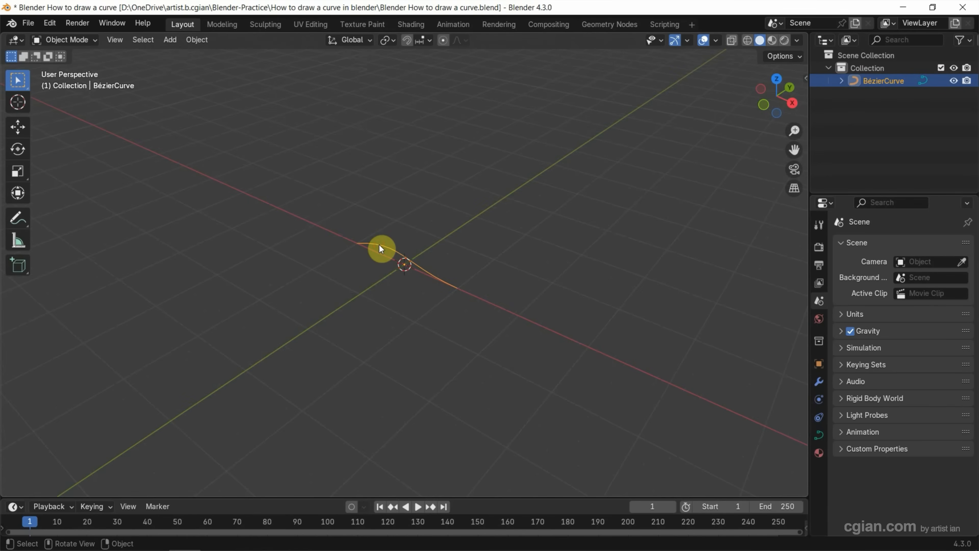
Enter Edit Mode on the Bézier curve to expose its control points.
key("Tab")
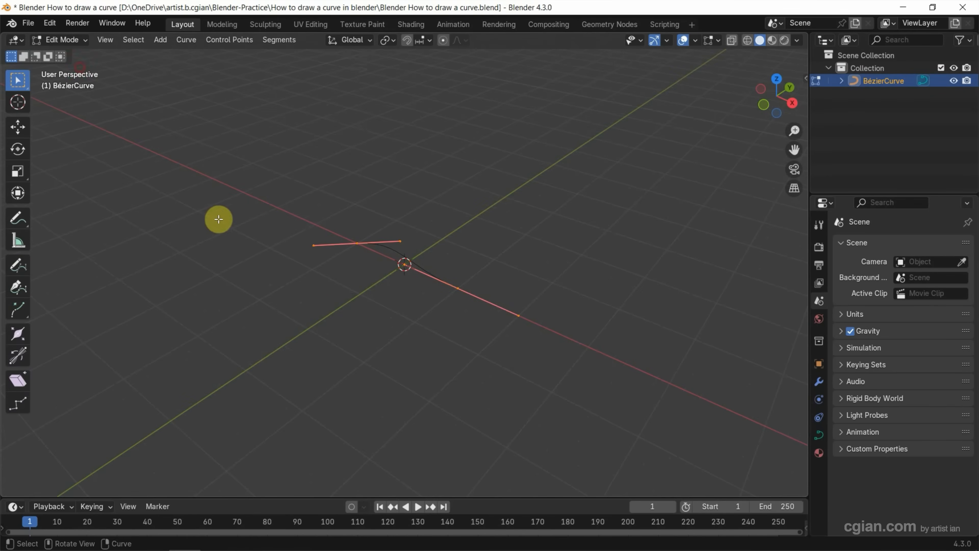
mouse_move(529, 352)
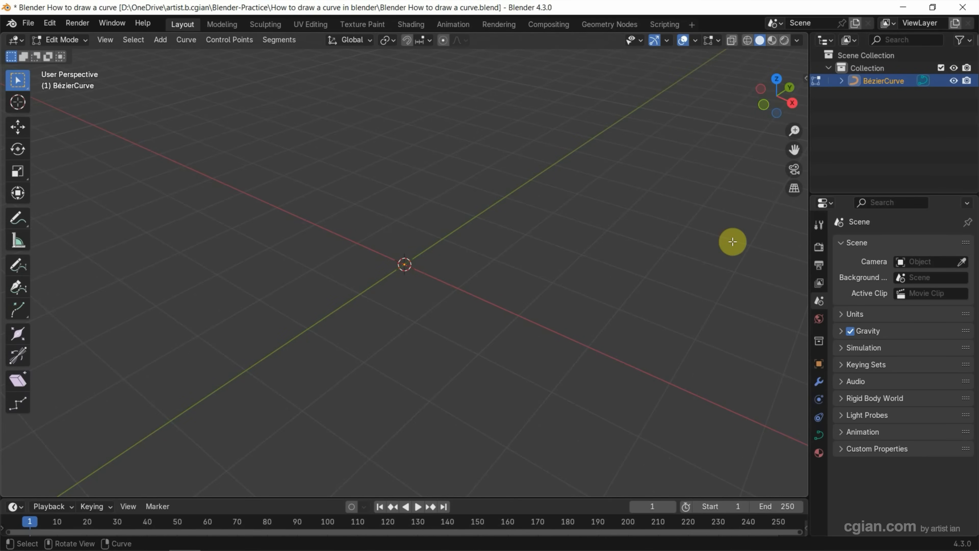
mouse_move(776, 80)
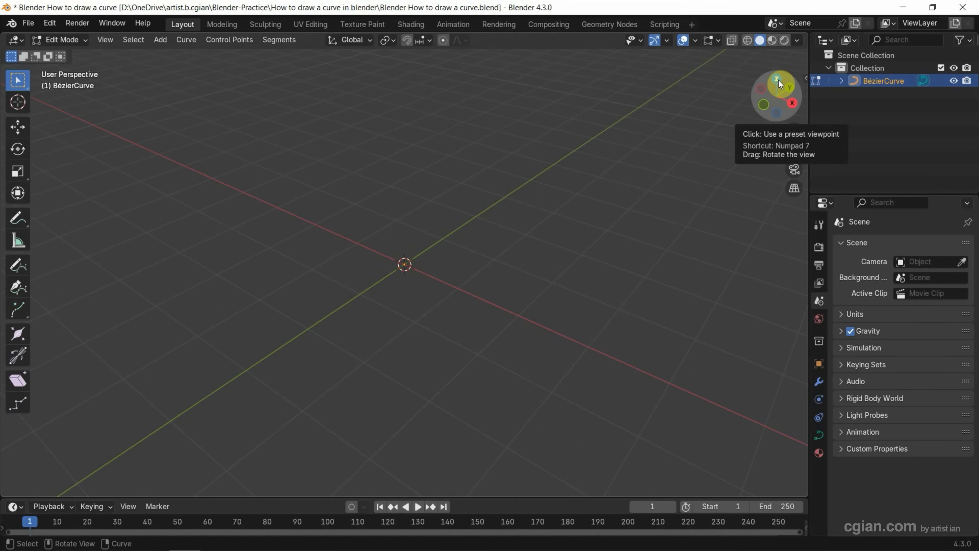
From Top view, draw a winding freehand curve from upper left to lower right with the Draw tool.
left_click(777, 80)
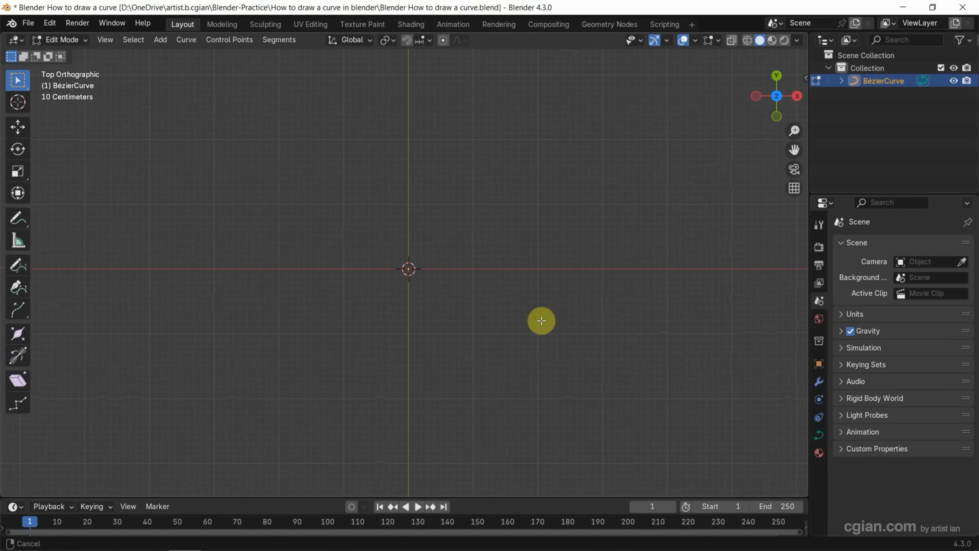
left_click(17, 264)
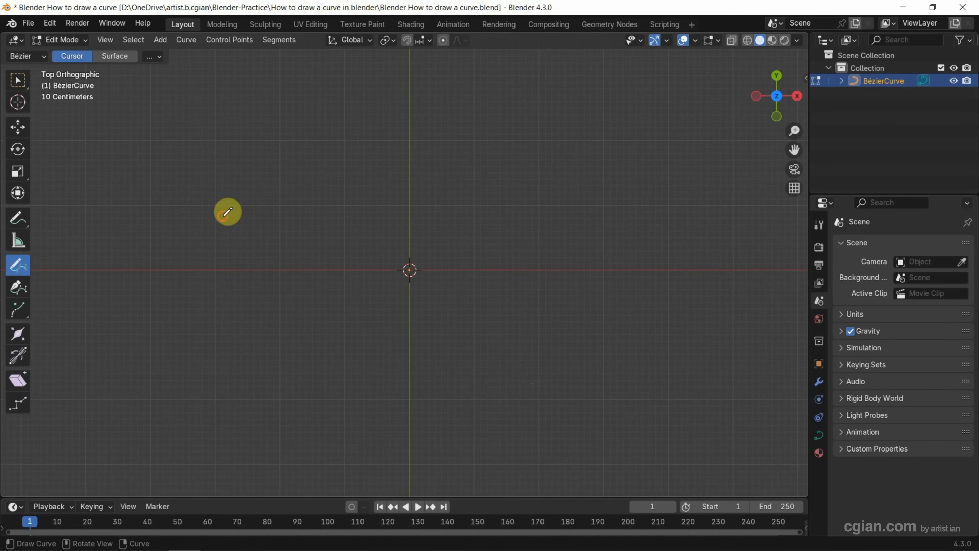
left_click_drag(228, 211, 562, 429)
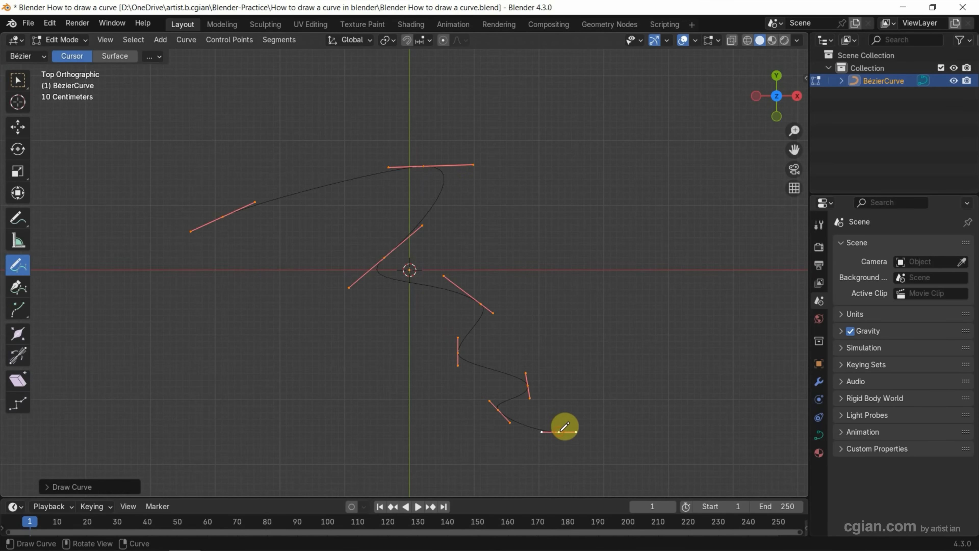
mouse_move(20, 89)
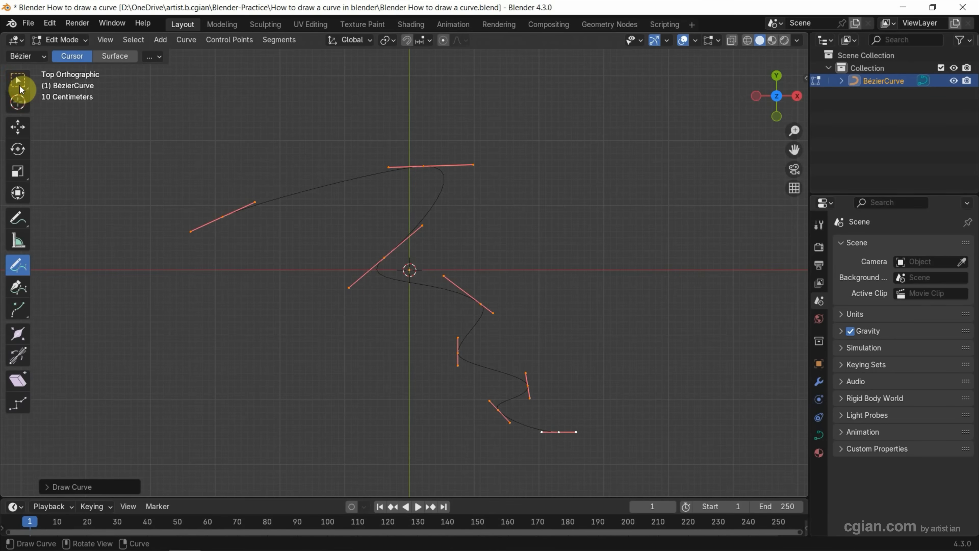